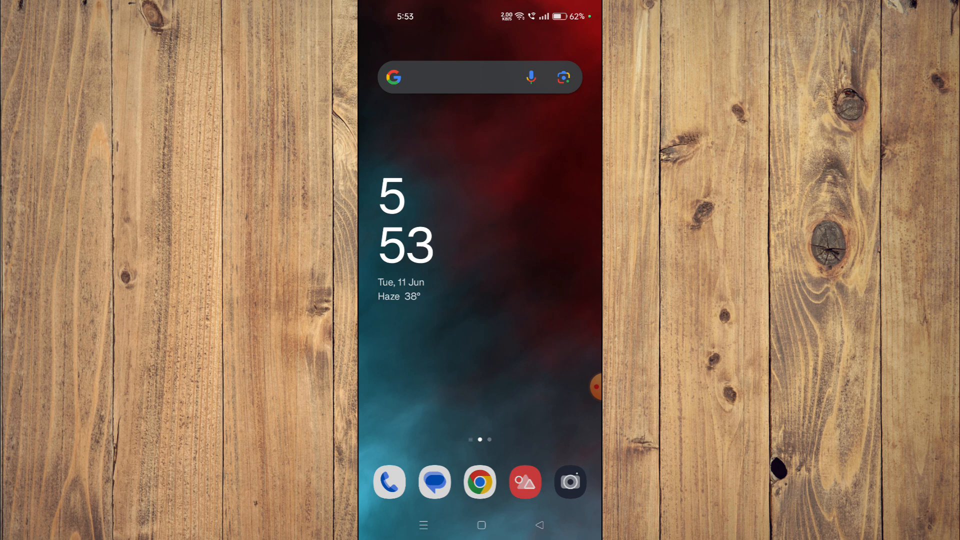
Swipe left to the apps page and launch the Play Store to its search screen.
{"action": "scroll", "scroll_direction": "left", "scroll_amount": 3}
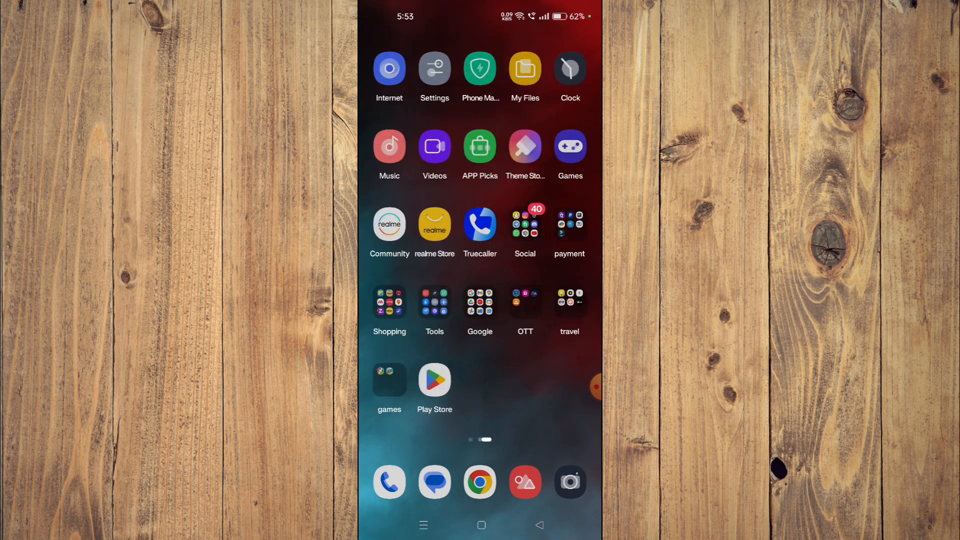
{"action": "left_click", "coordinate": [434, 380]}
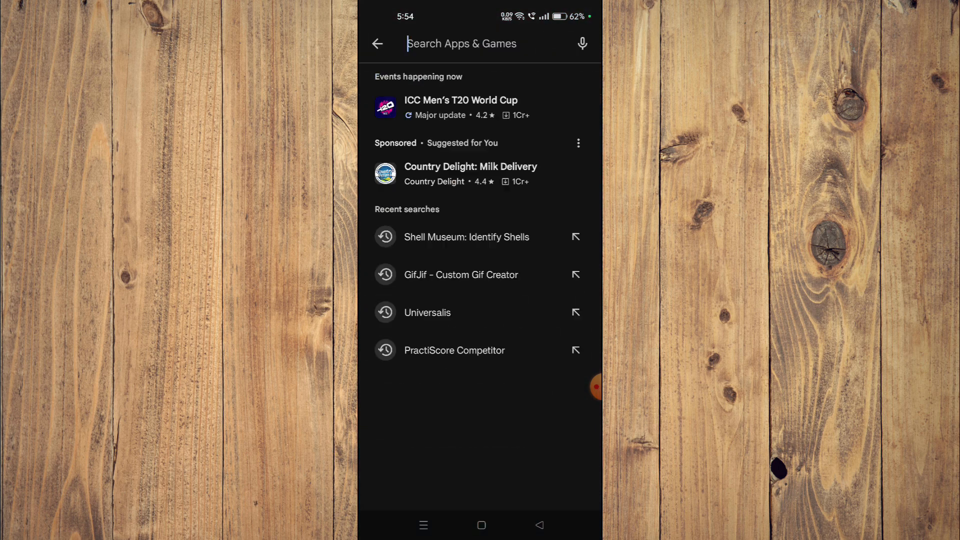